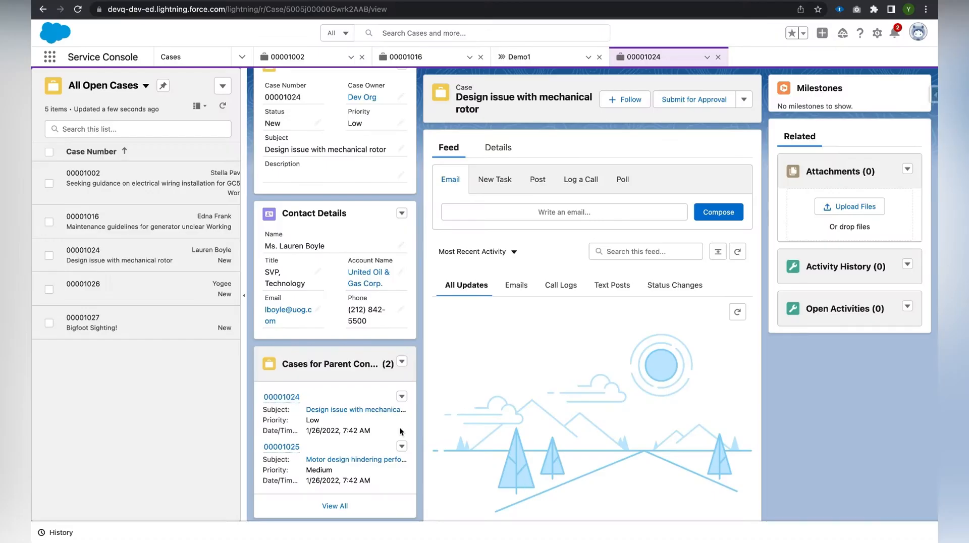
pyautogui.moveTo(143, 73)
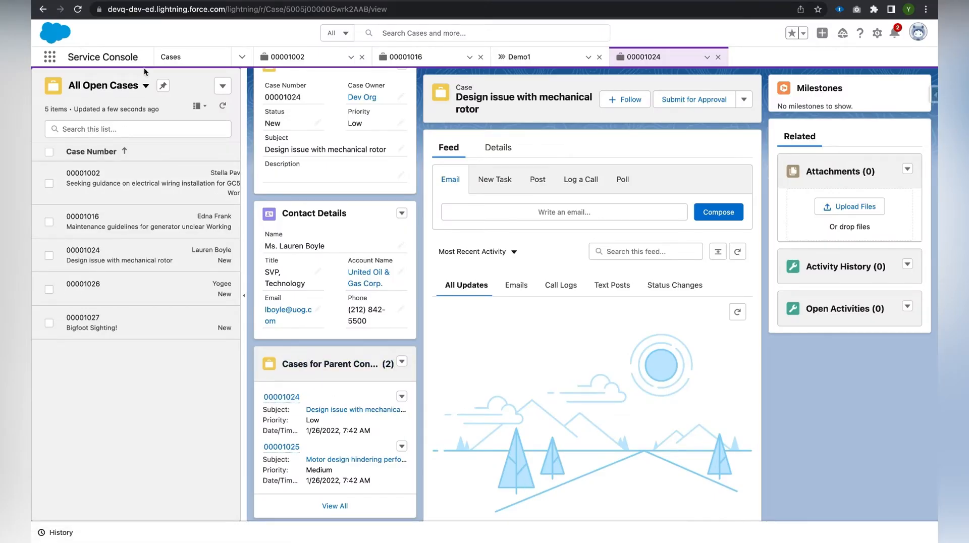
pyautogui.moveTo(67, 491)
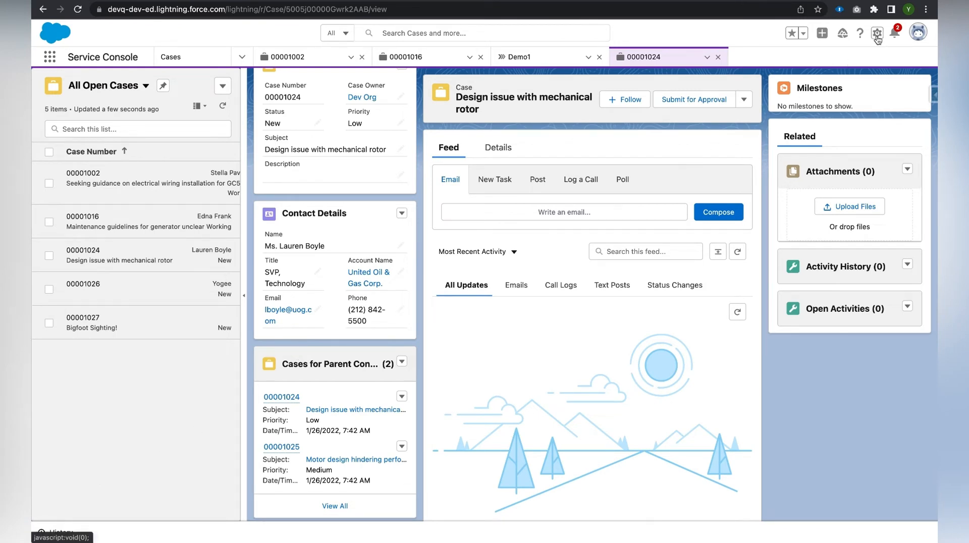
# Step: Find App Manager through Setup Quick Find by searching 'app'
pyautogui.click(877, 33)
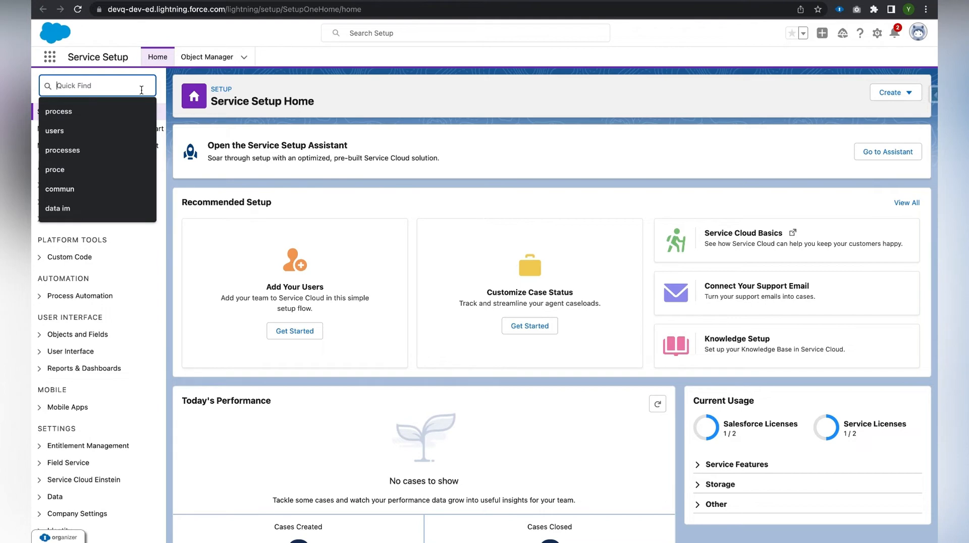
pyautogui.write('app man')
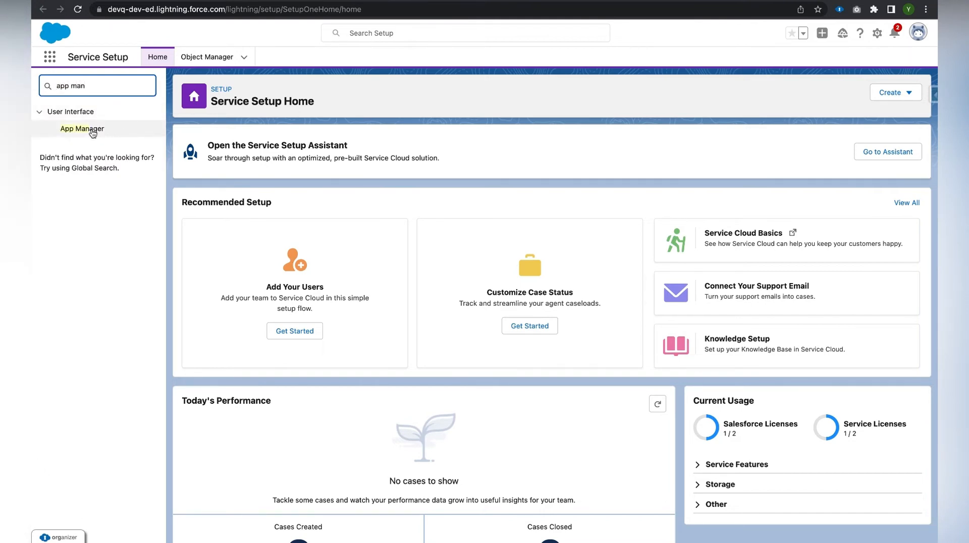
pyautogui.click(83, 128)
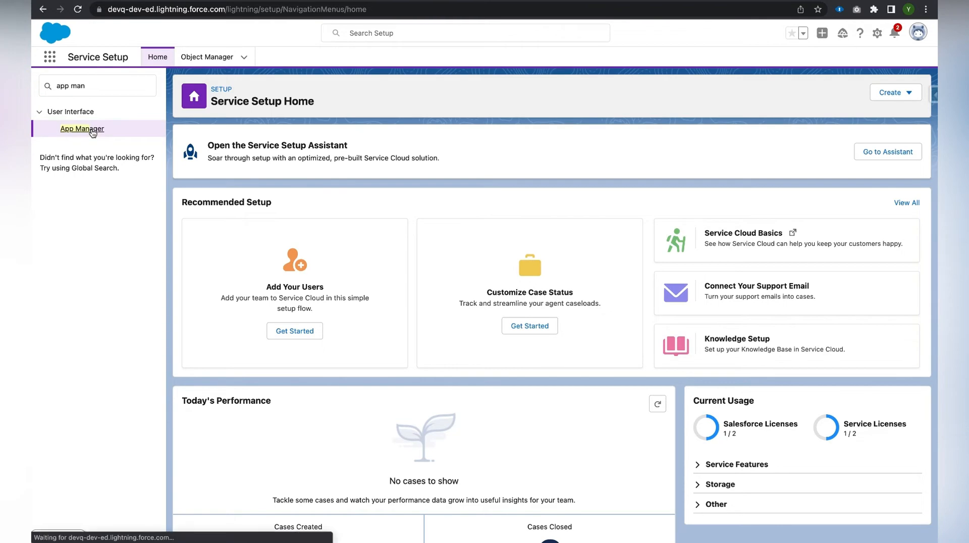
# Step: In App Manager, choose Edit from the Service Console app's row actions
pyautogui.click(82, 129)
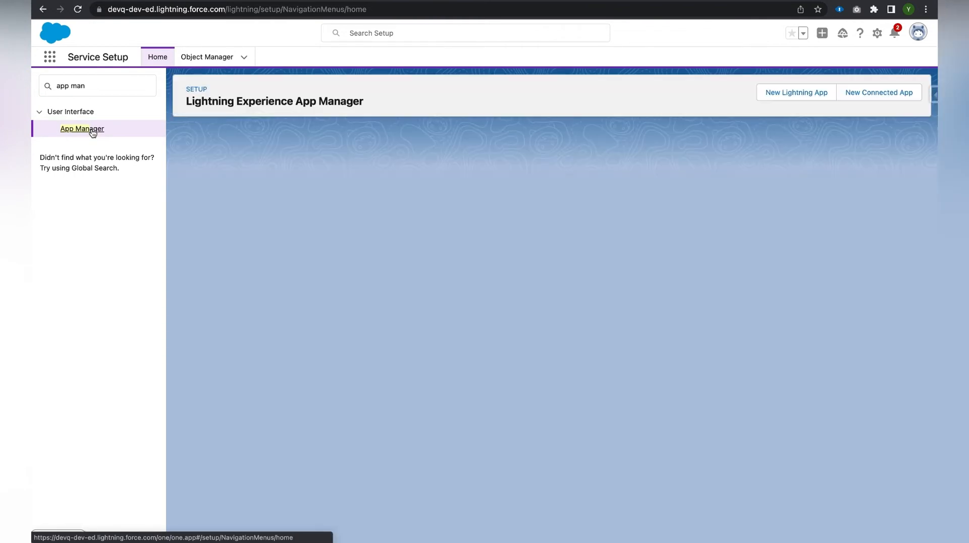
pyautogui.click(82, 129)
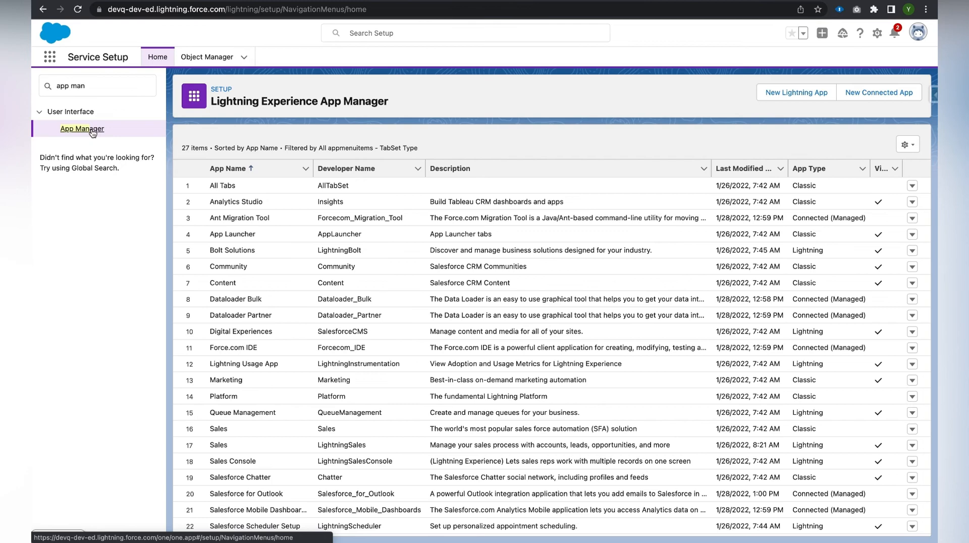
pyautogui.scroll(-3)
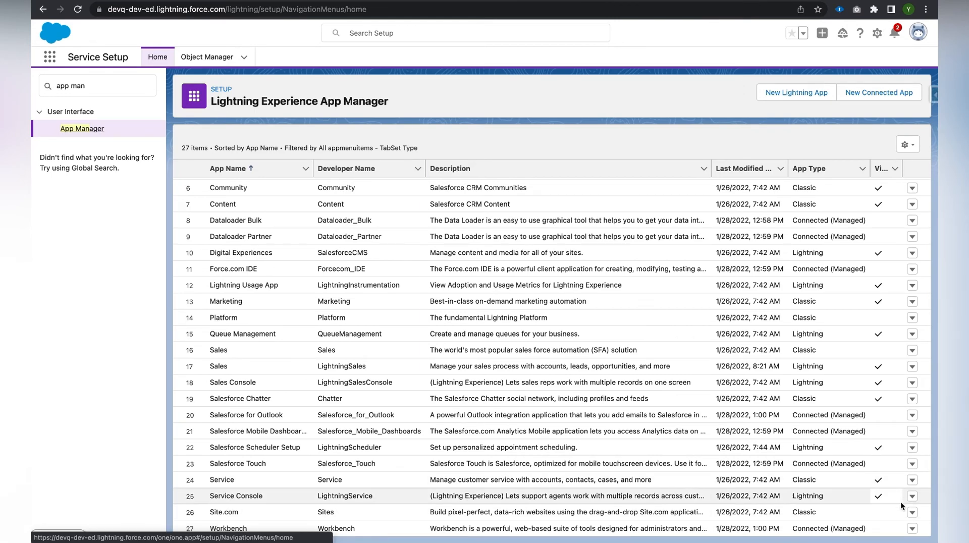
pyautogui.click(912, 496)
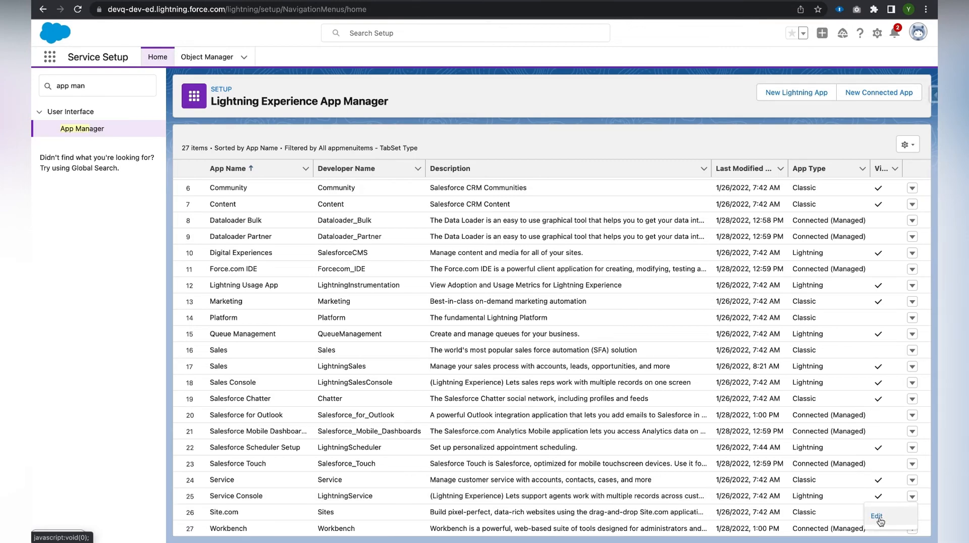
pyautogui.click(876, 516)
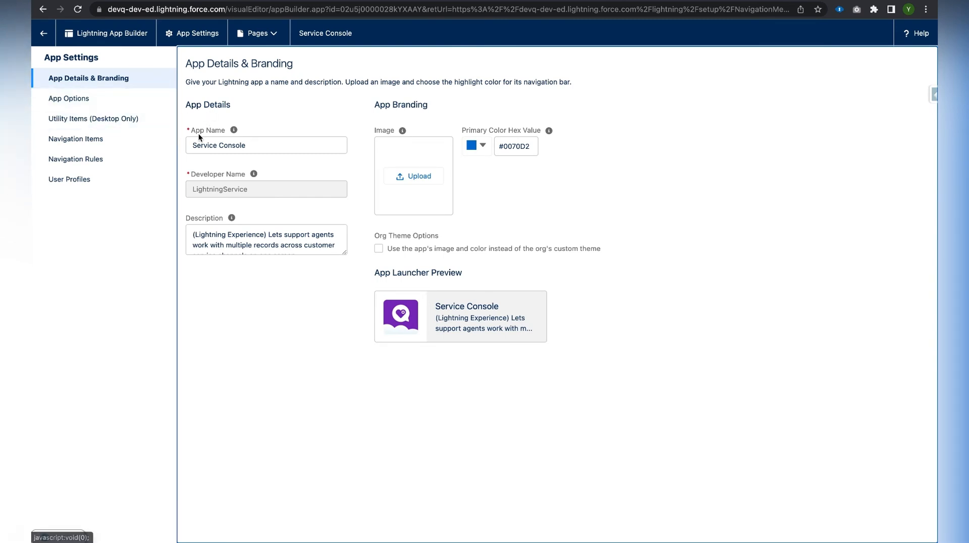
# Step: Add the standard Macros utility item to Utility Items (Desktop Only) and save
pyautogui.click(94, 119)
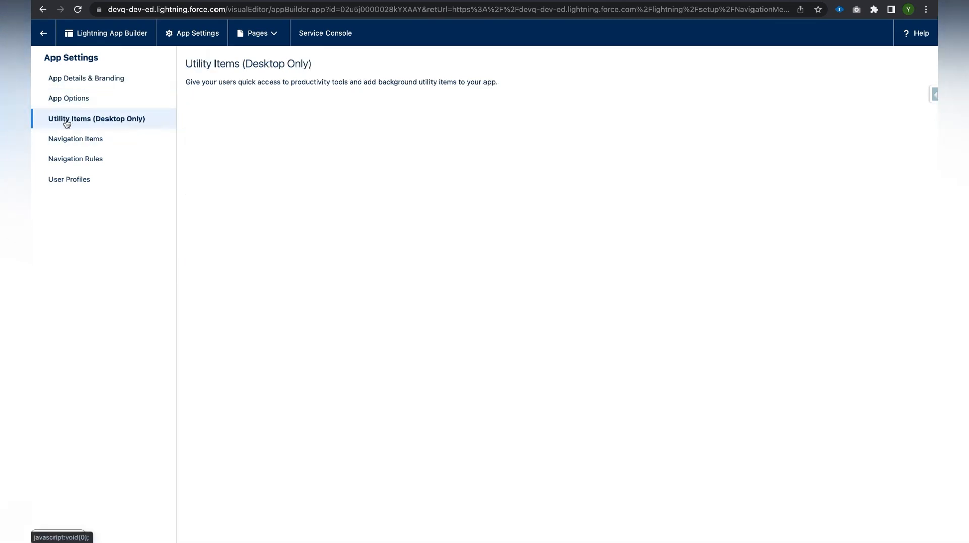
pyautogui.click(96, 118)
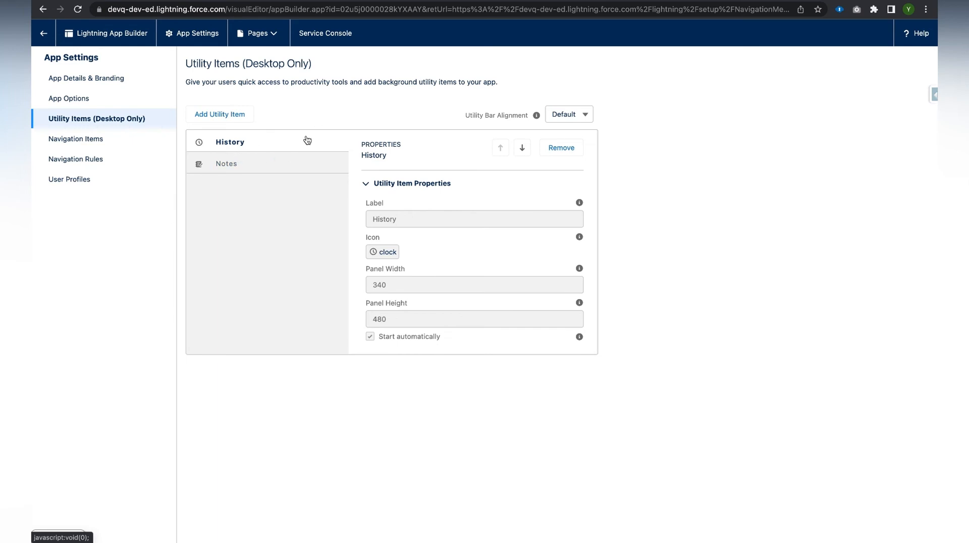
pyautogui.moveTo(238, 117)
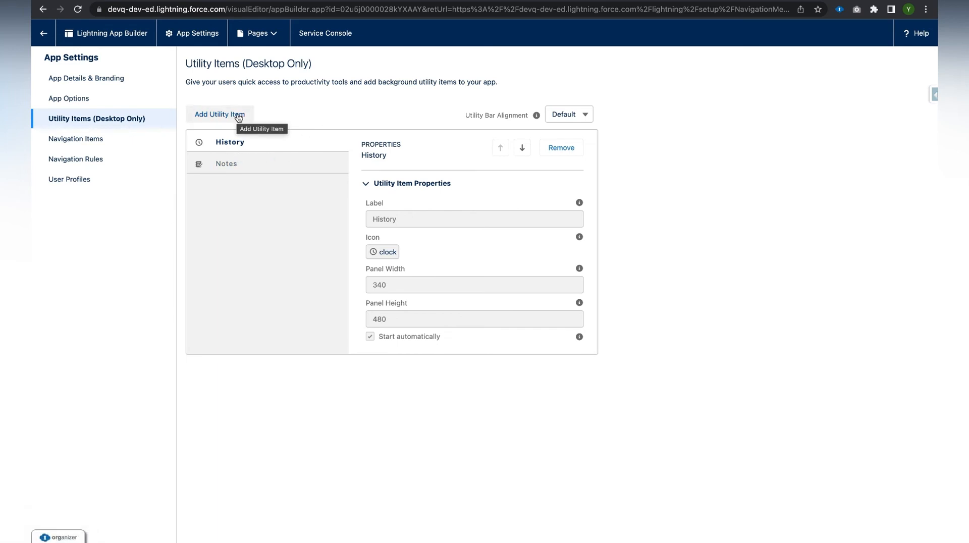
pyautogui.click(219, 114)
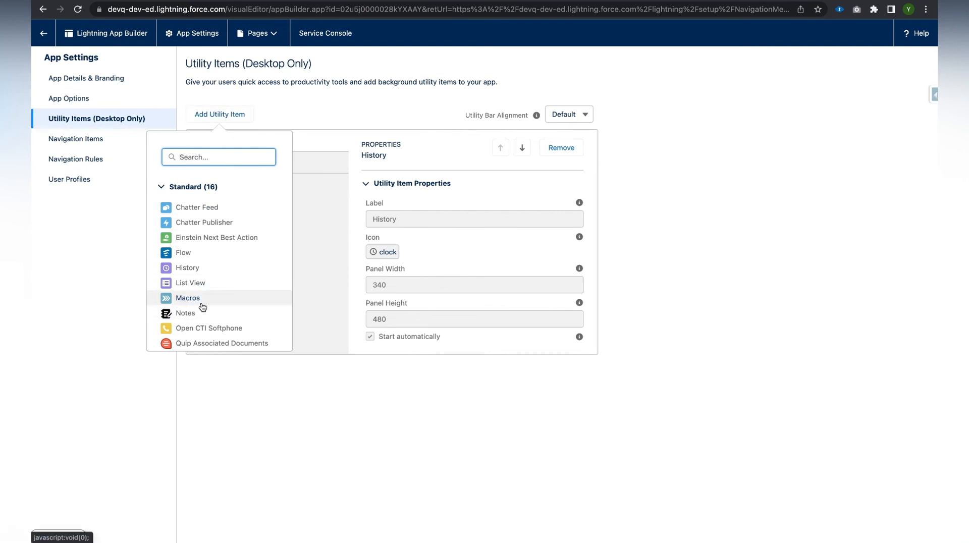
pyautogui.click(187, 298)
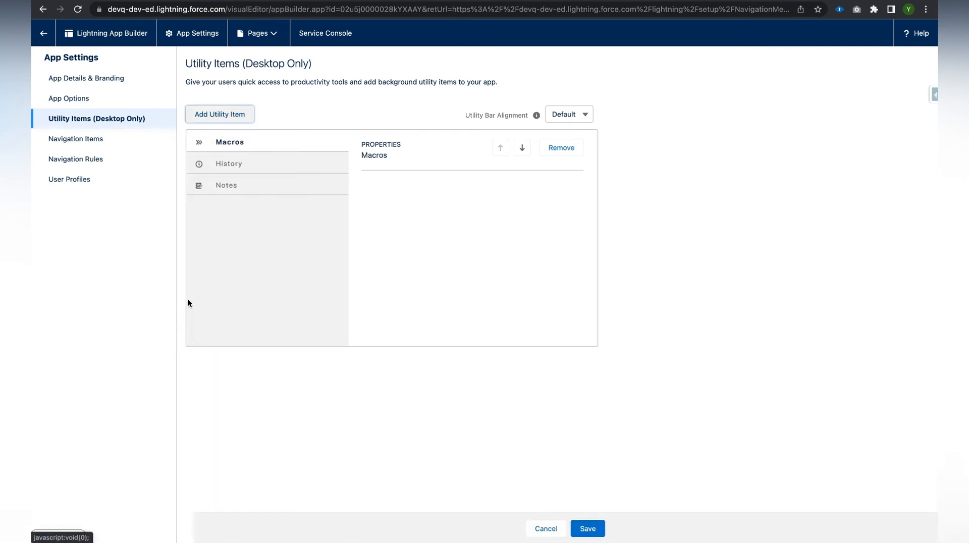
pyautogui.click(229, 141)
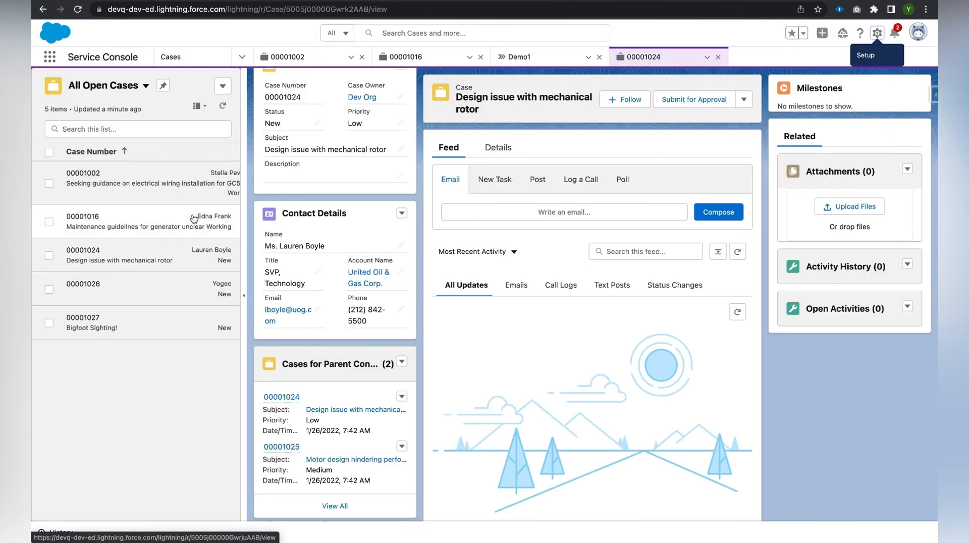
pyautogui.moveTo(147, 438)
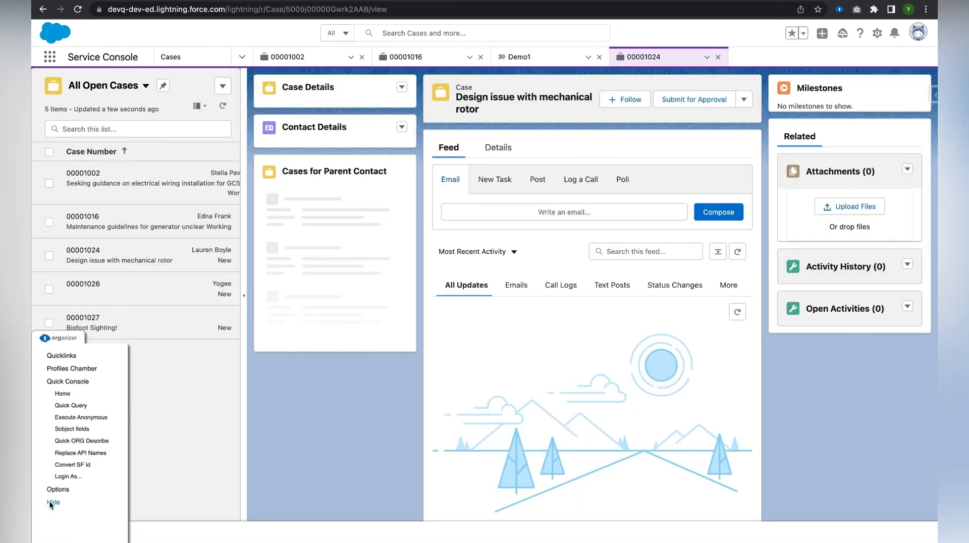
# Step: Close the browser extension pop-up to reveal Macros beside History in the utility bar
pyautogui.click(53, 502)
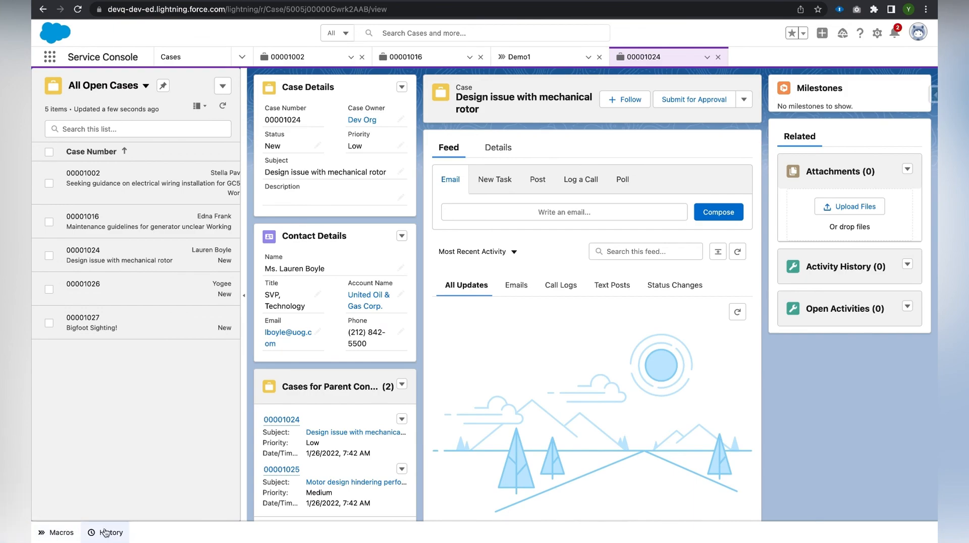